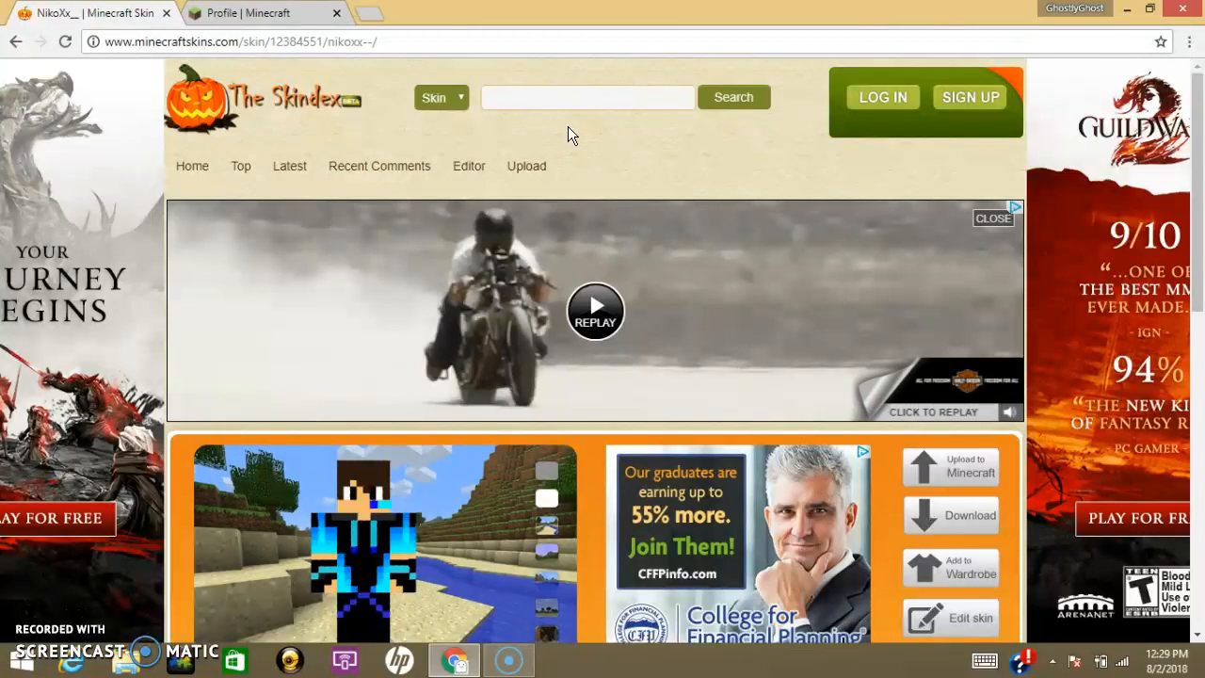
mouse_move(736, 150)
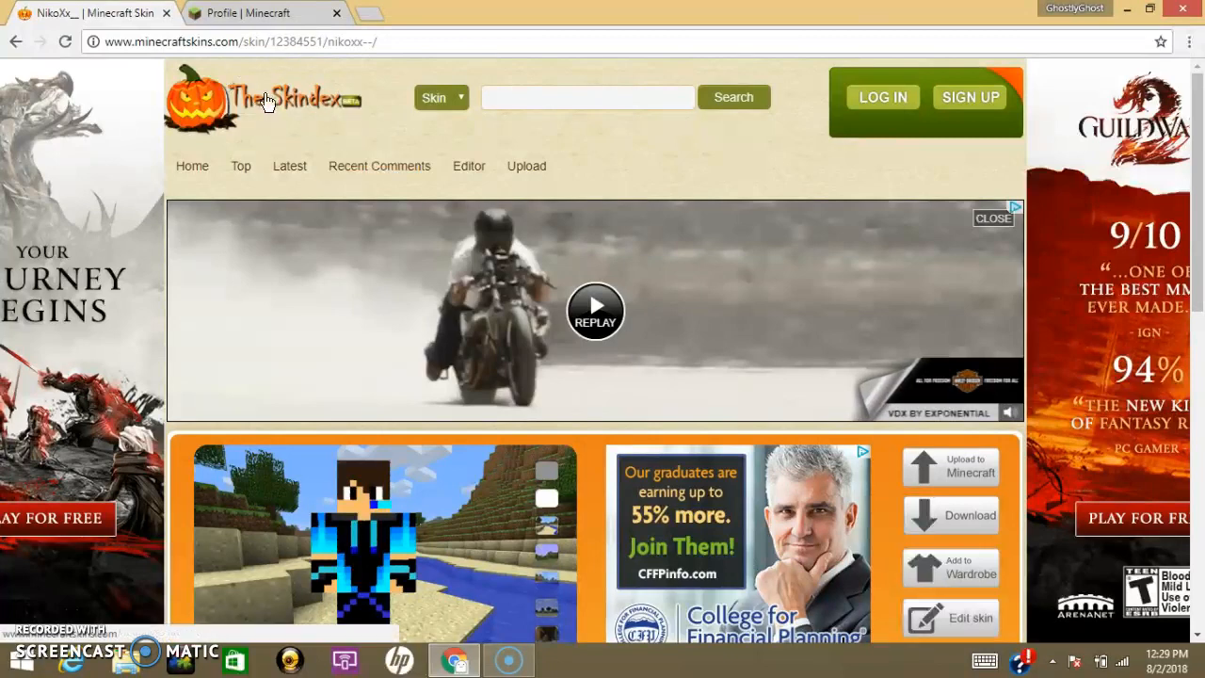
- Send the blue-and-black hooded Skindex skin to the Minecraft account for upload
scroll(down, 3)
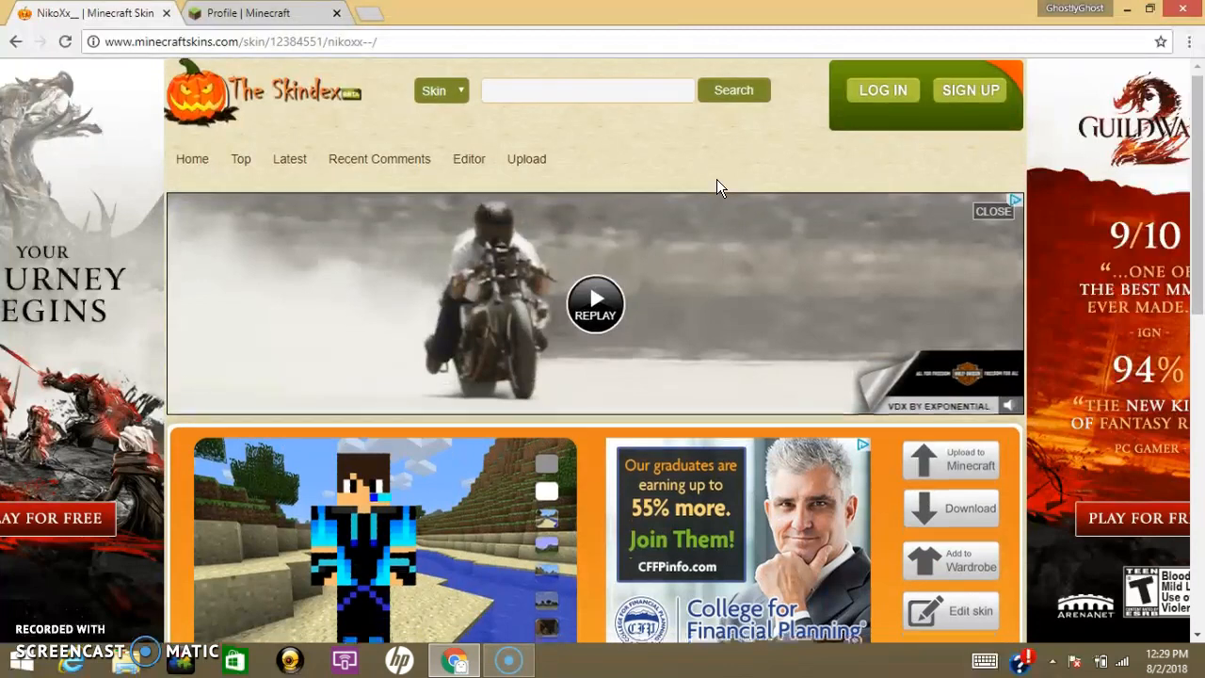
scroll(down, 3)
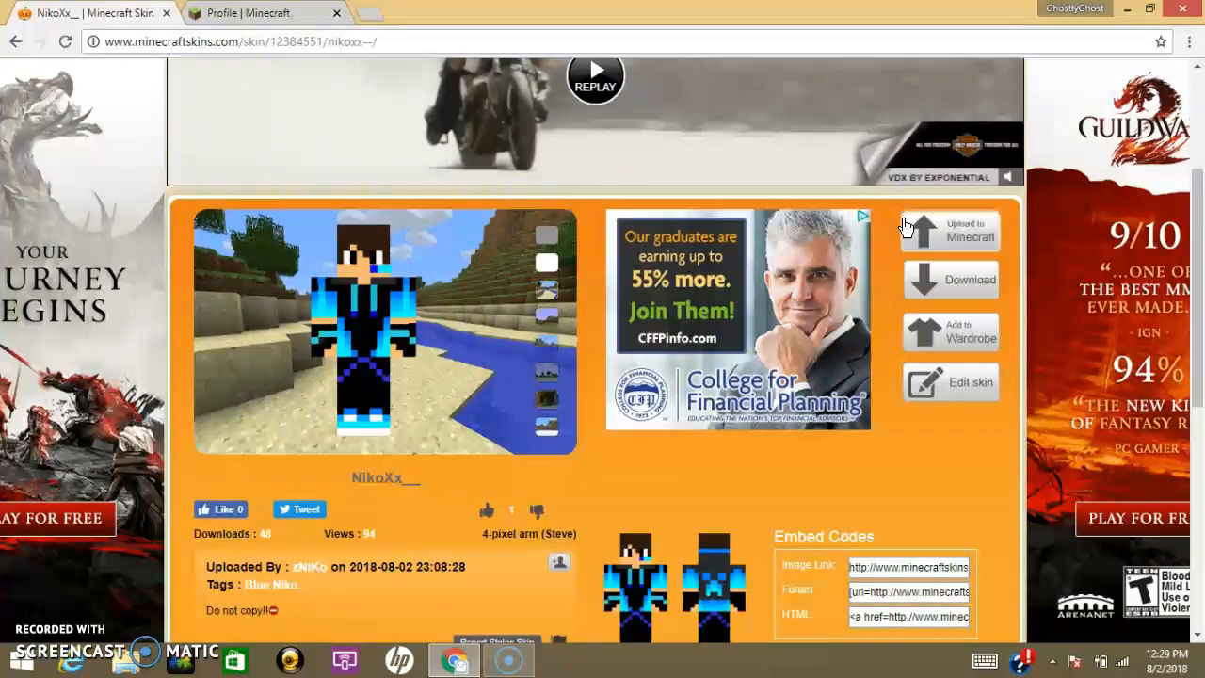
mouse_move(951, 235)
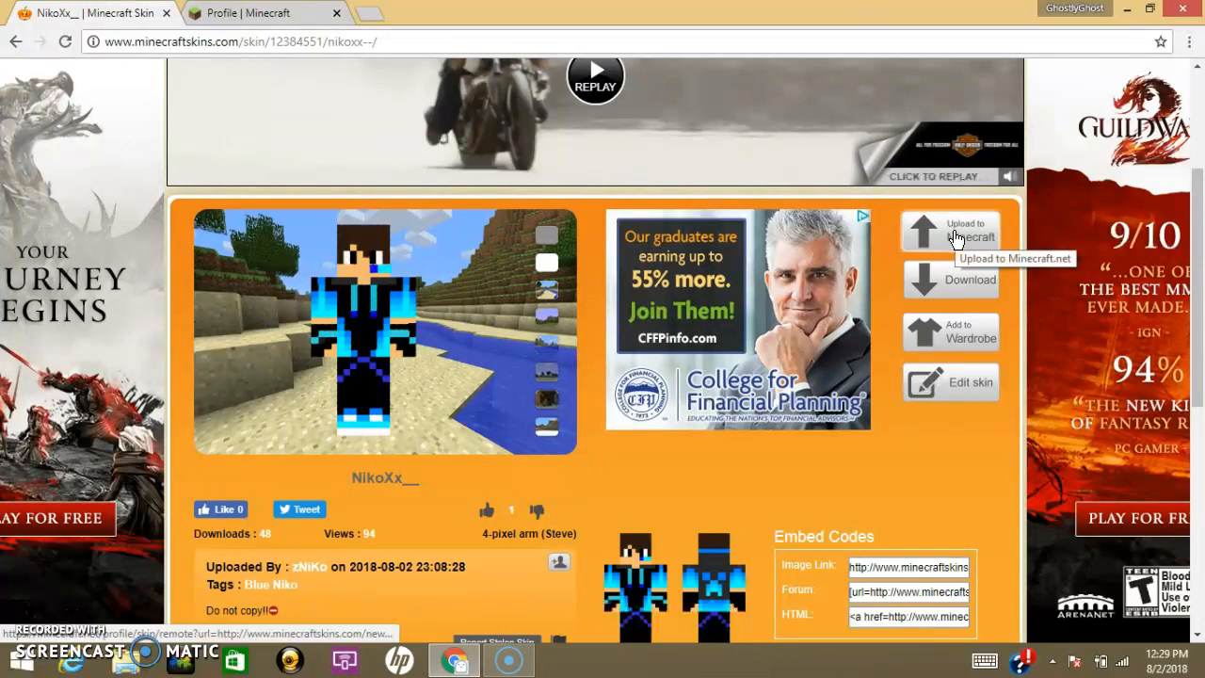
click(950, 230)
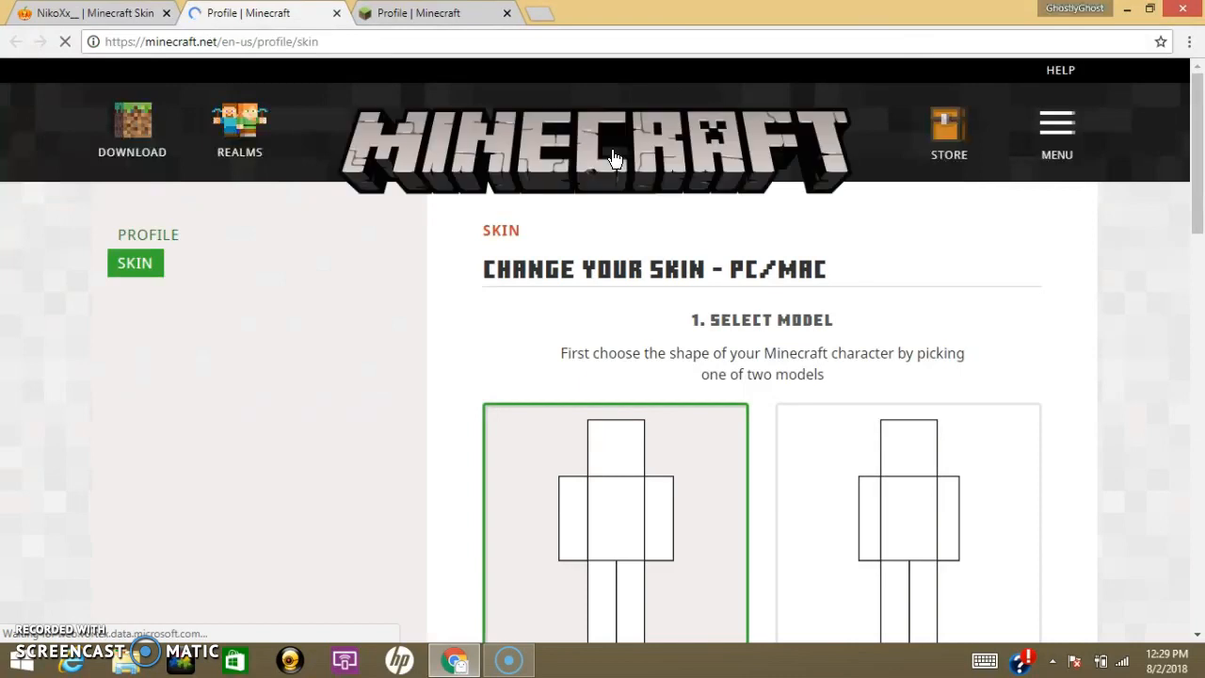
scroll(down, 3)
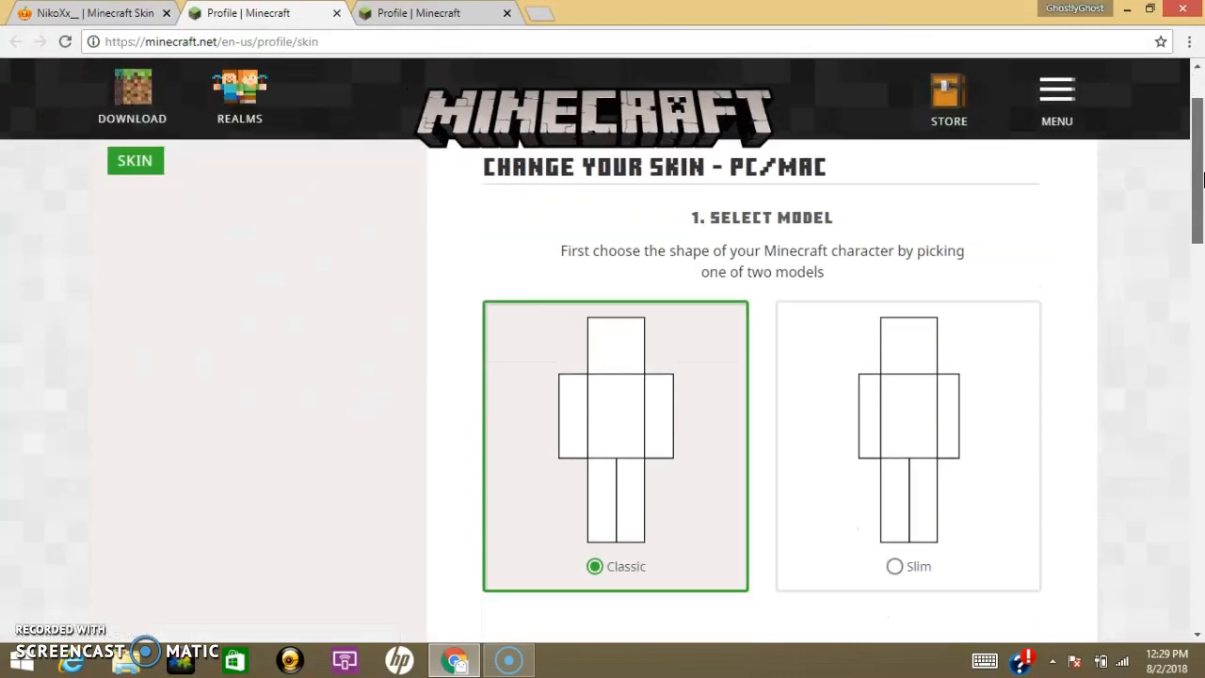
scroll(down, 3)
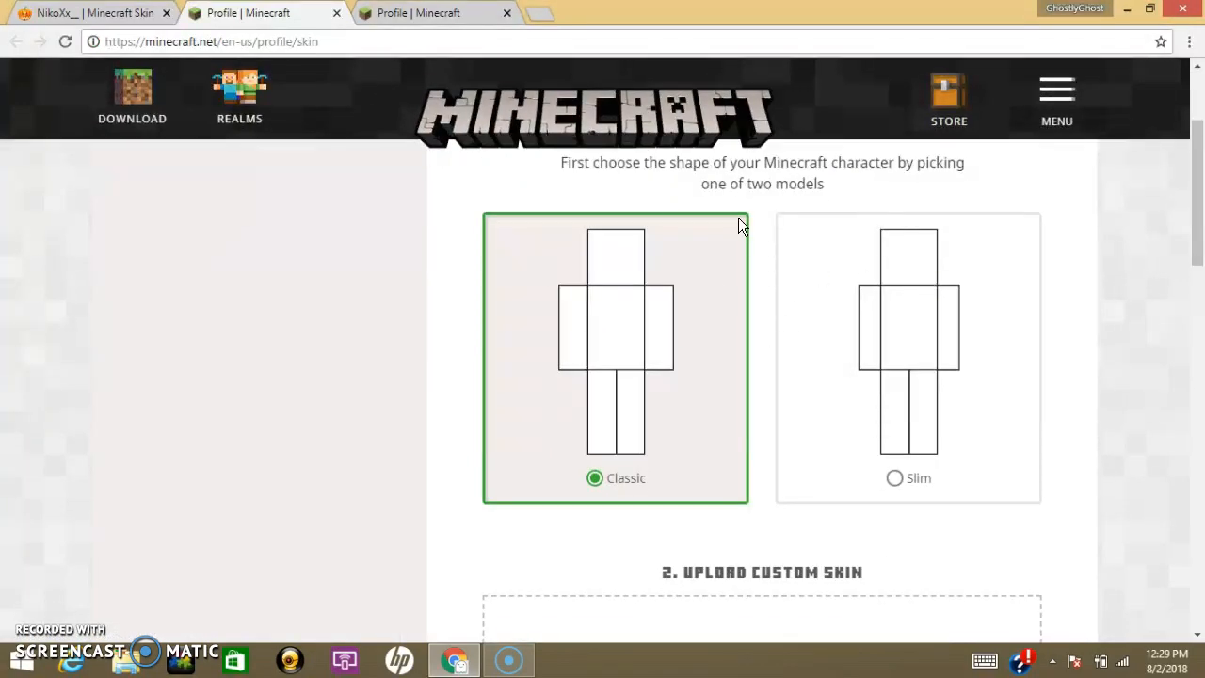
mouse_move(905, 208)
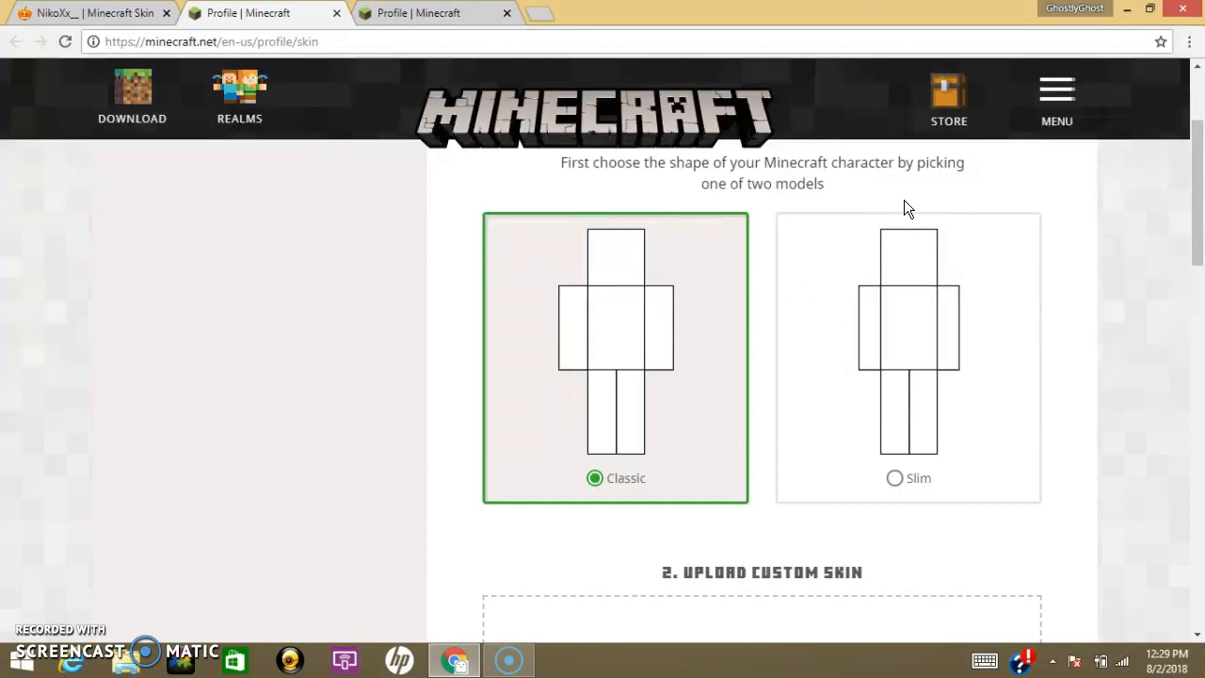
mouse_move(858, 213)
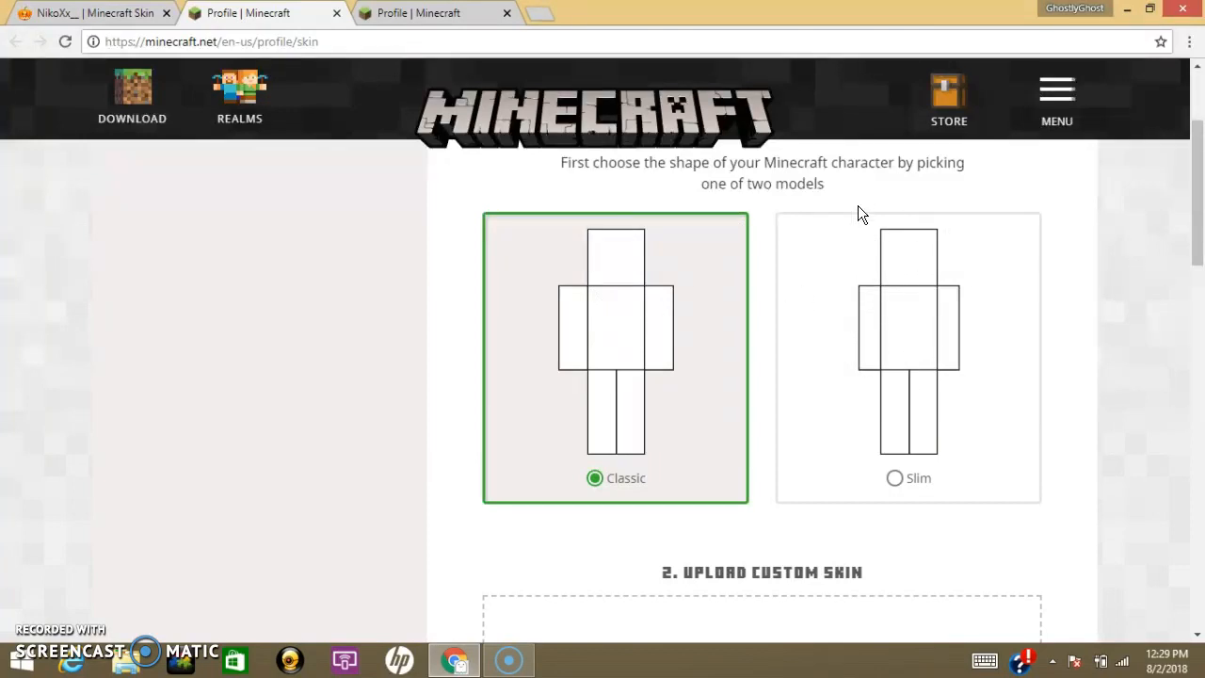
mouse_move(683, 330)
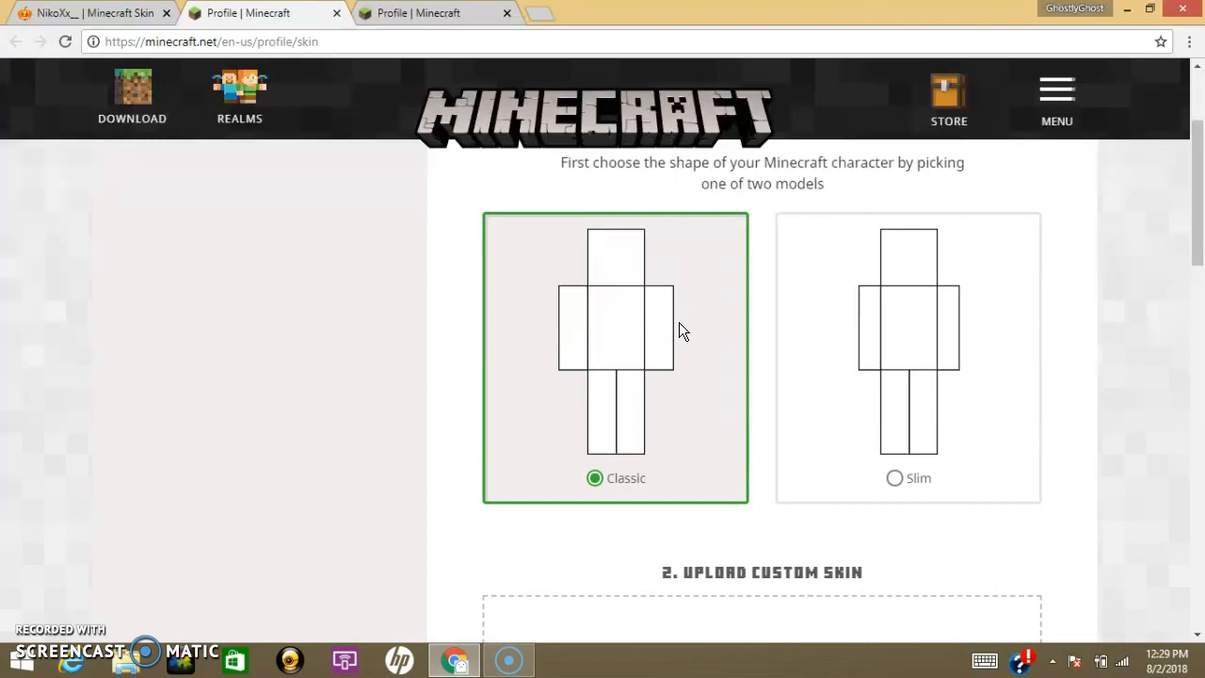
mouse_move(669, 356)
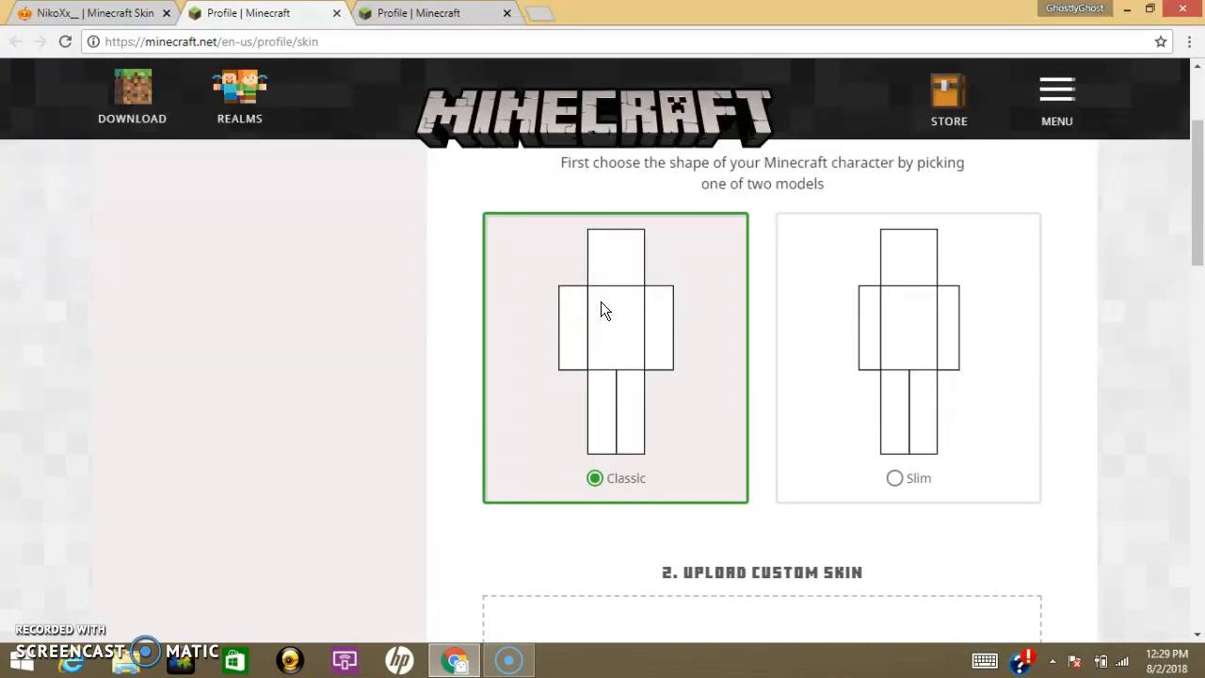
mouse_move(696, 444)
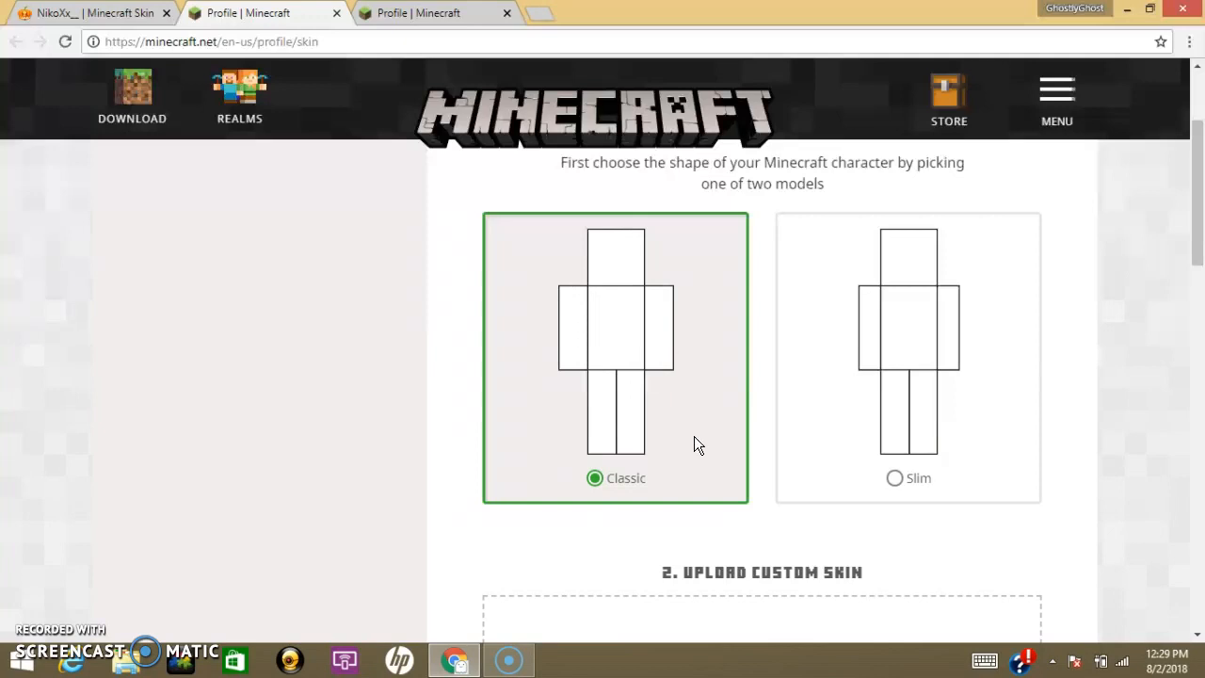
- Scroll down the Change Your Skin page to the Reset Your Skin section
scroll(down, 3)
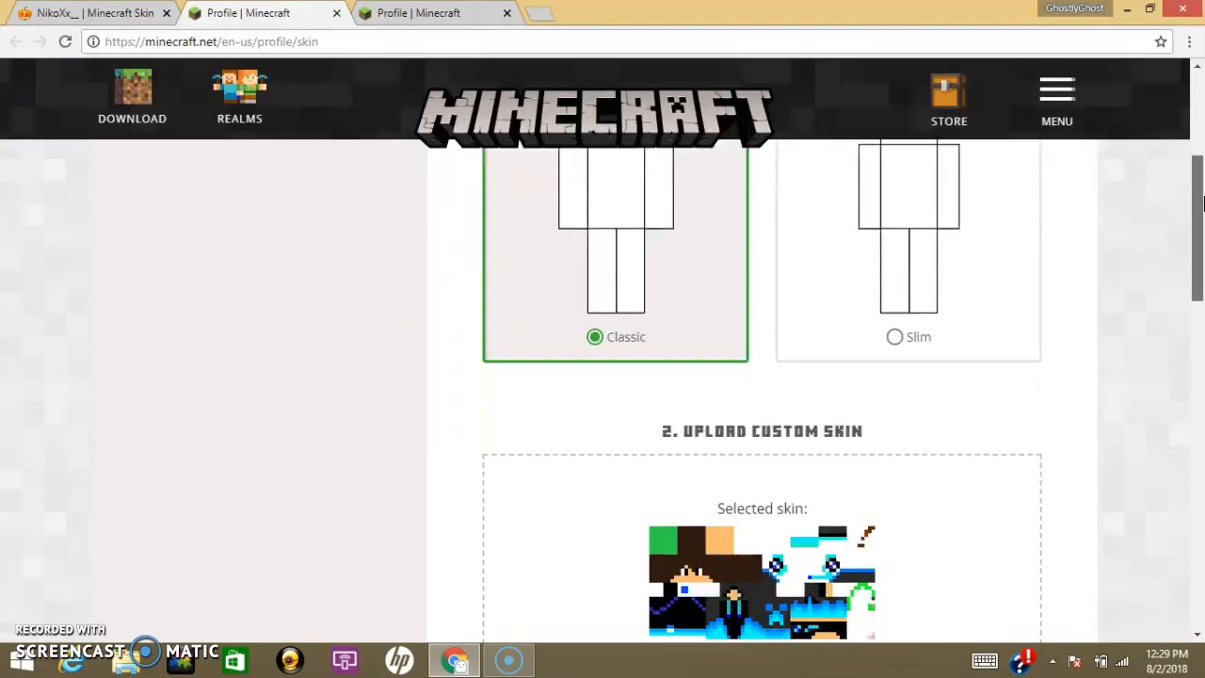
scroll(down, 3)
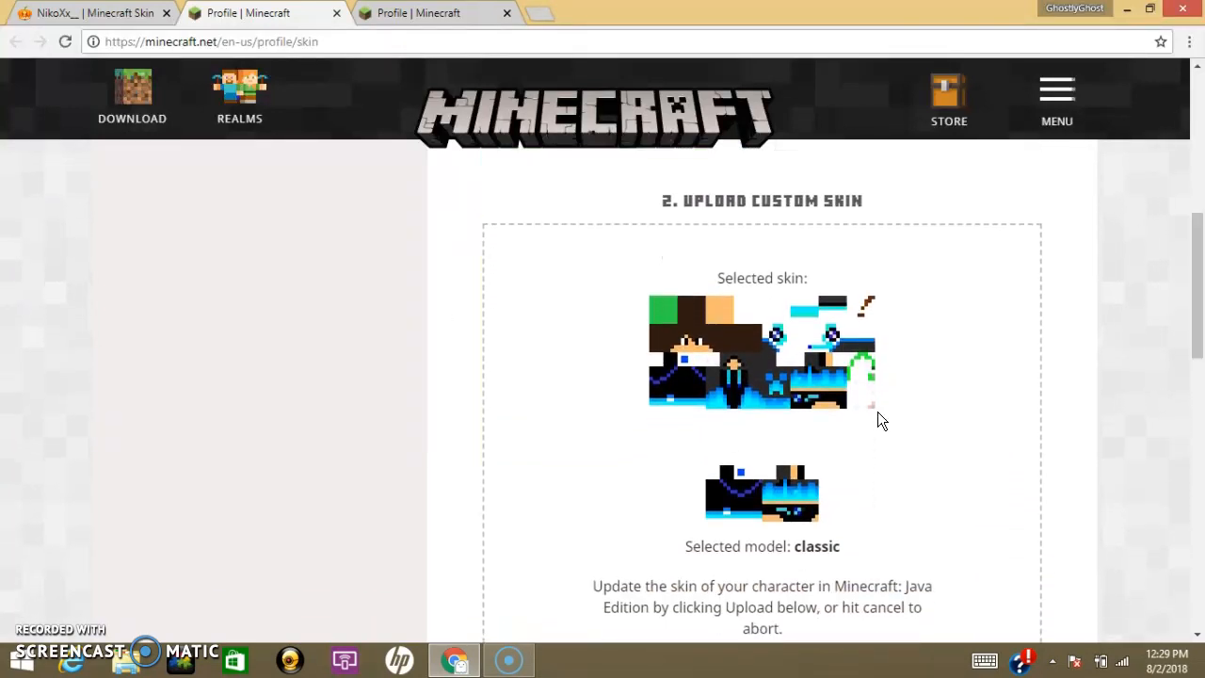
scroll(down, 3)
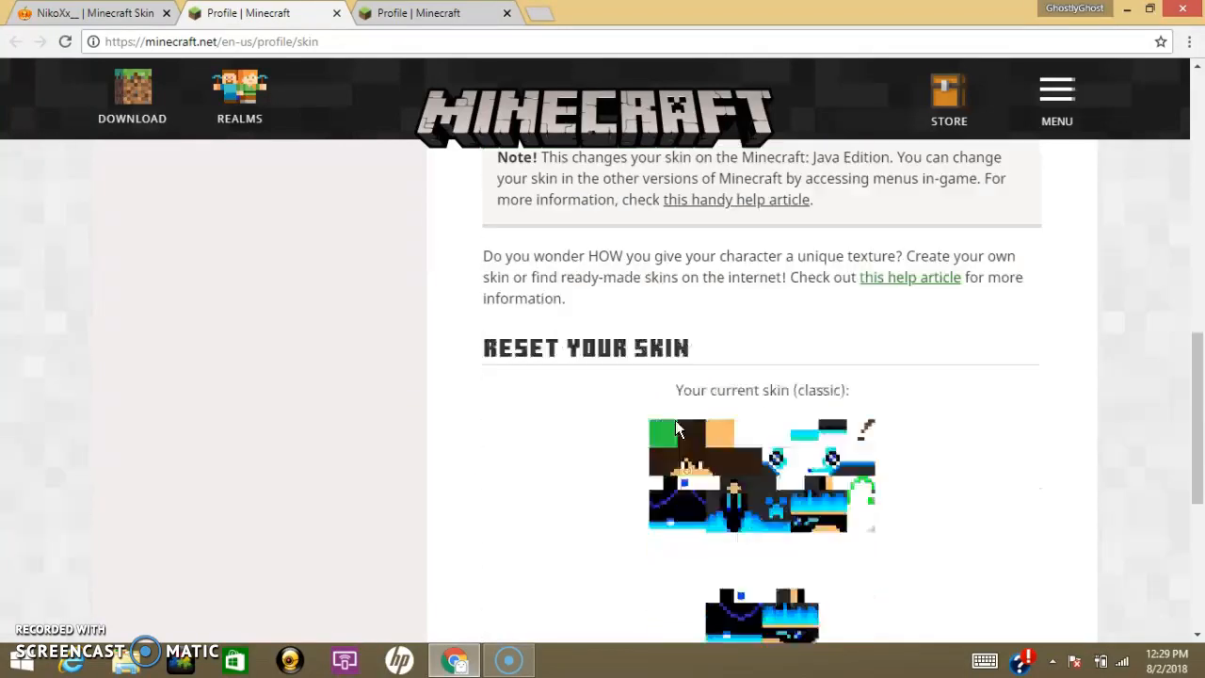
scroll(down, 3)
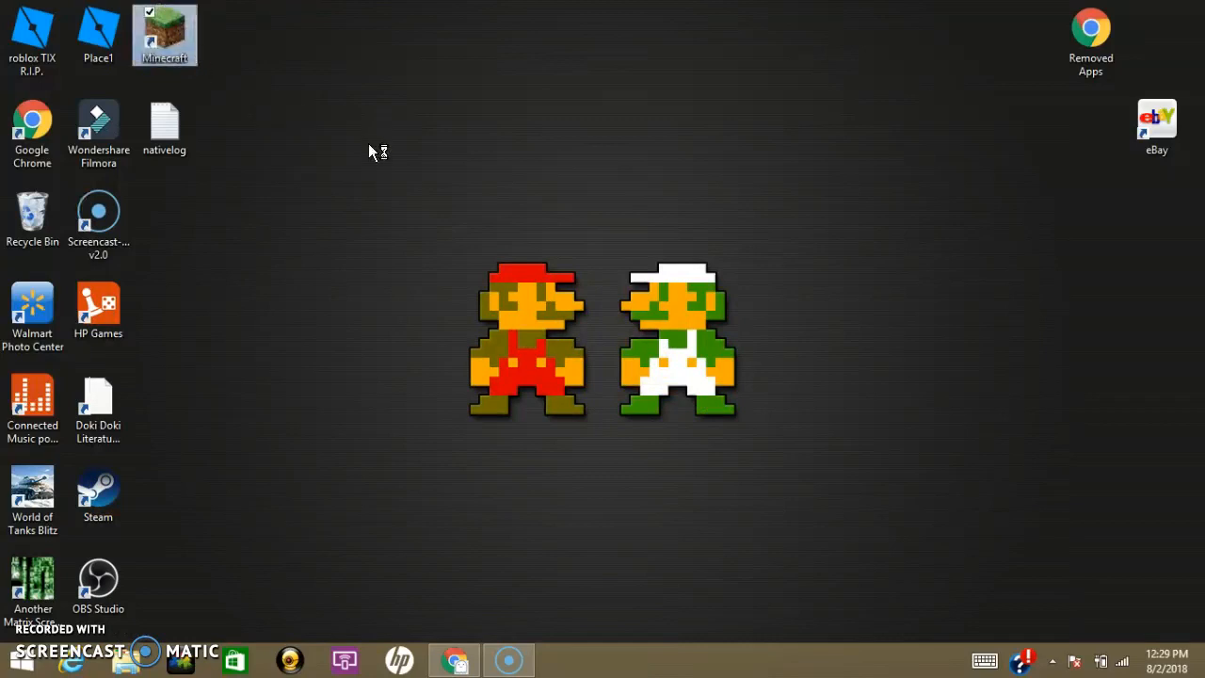
- Launch the Minecraft Launcher, check the blue skin on the Skins page, then close it
double_click(165, 28)
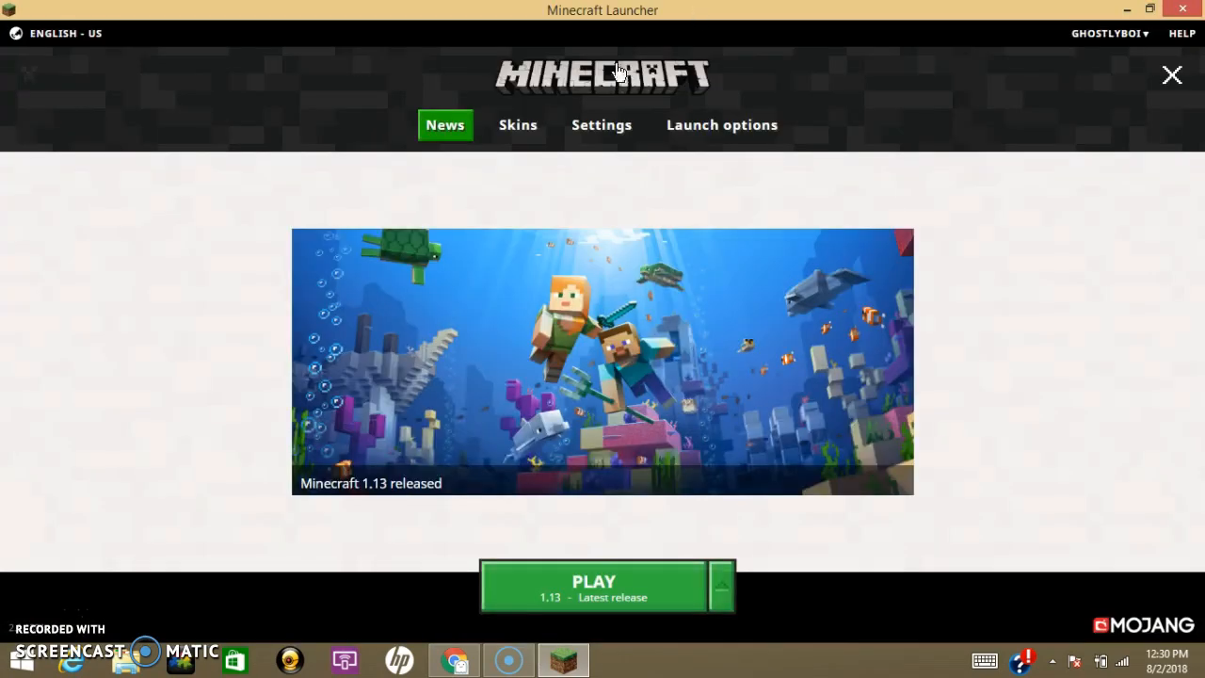
click(518, 124)
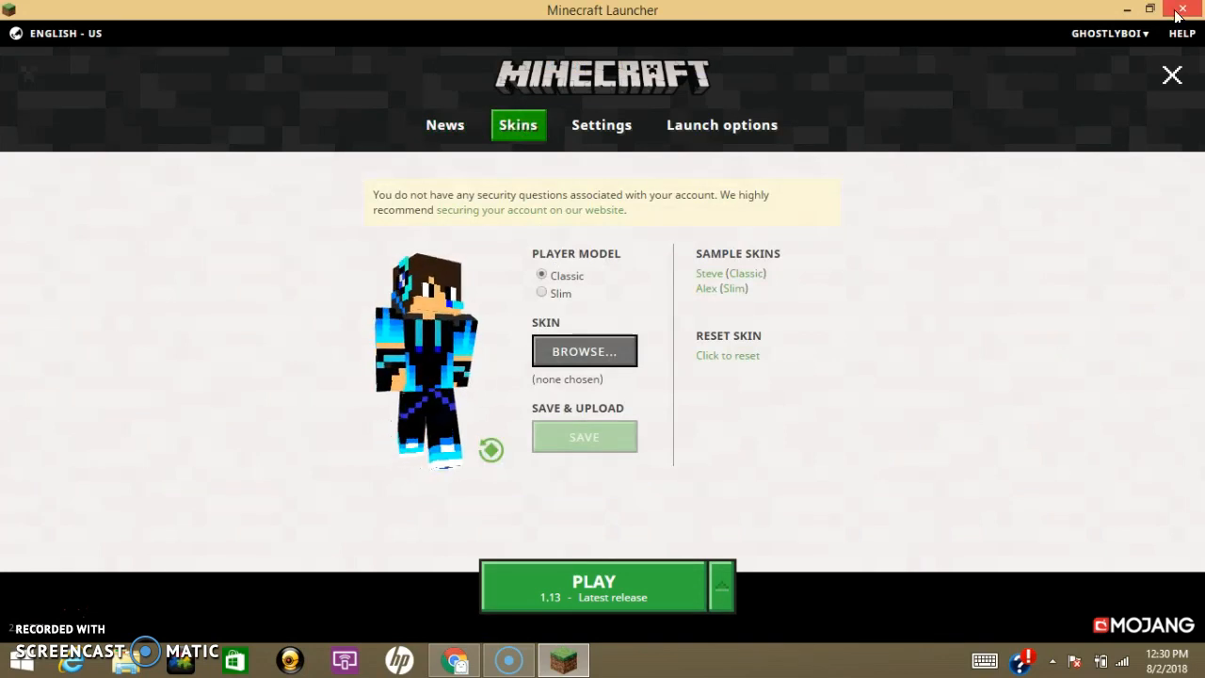
click(1149, 9)
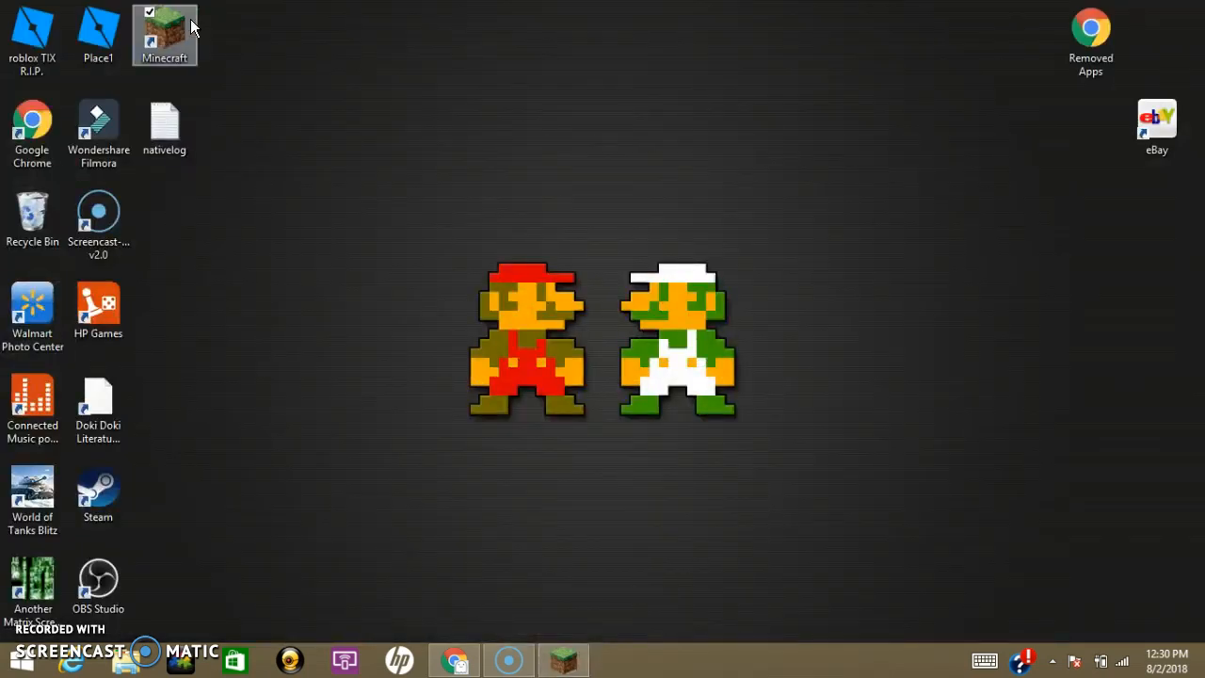
- Return to the minecraft.net skin page and choose a skin file to upload for the classic model
click(453, 657)
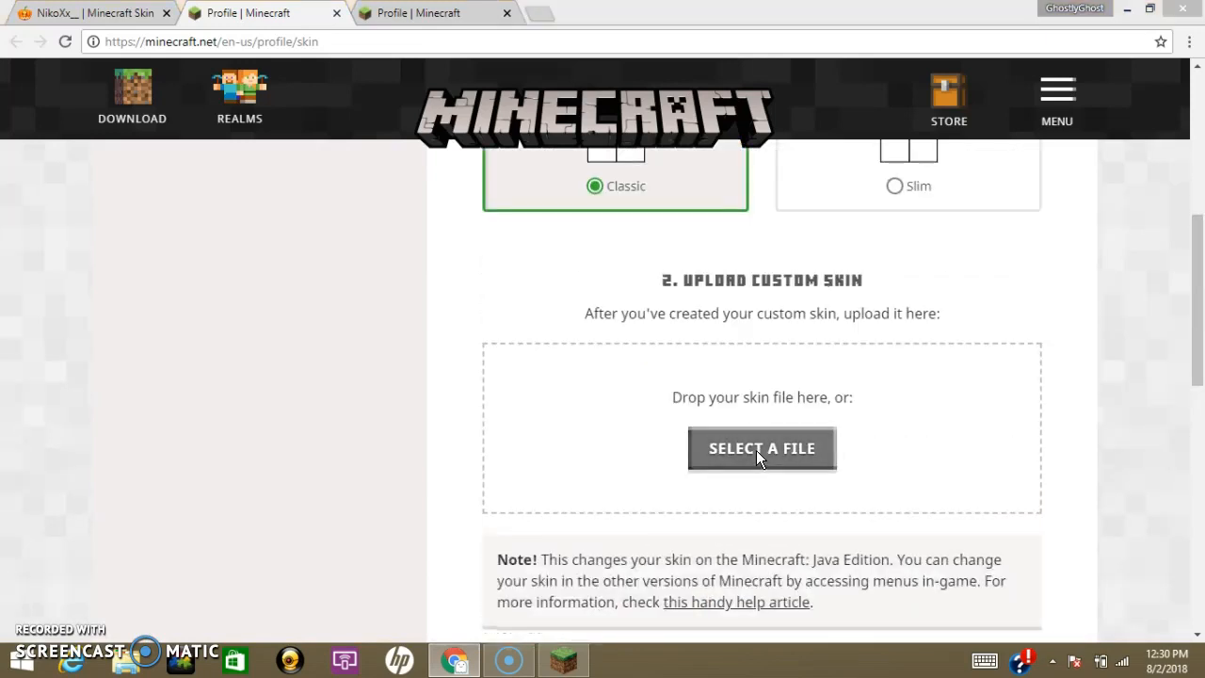
click(761, 447)
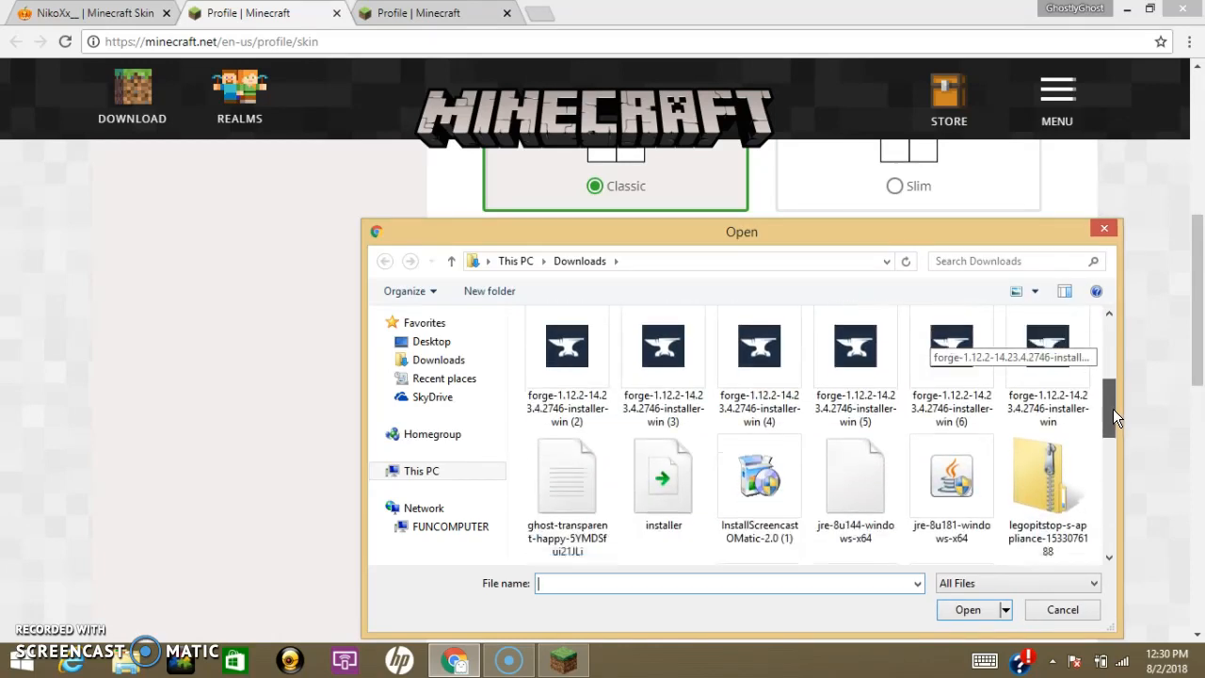
scroll(down, 3)
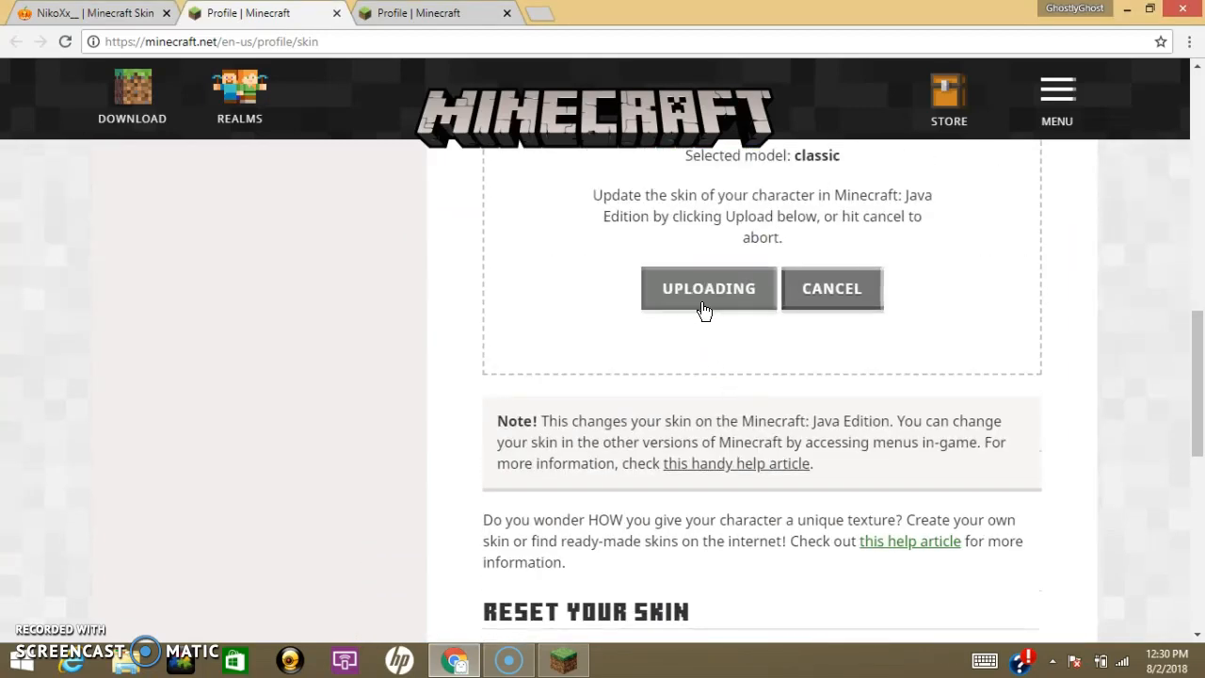
- Scroll to Reset Your Skin and confirm the red-hoodie skin is now the current classic skin
scroll(down, 3)
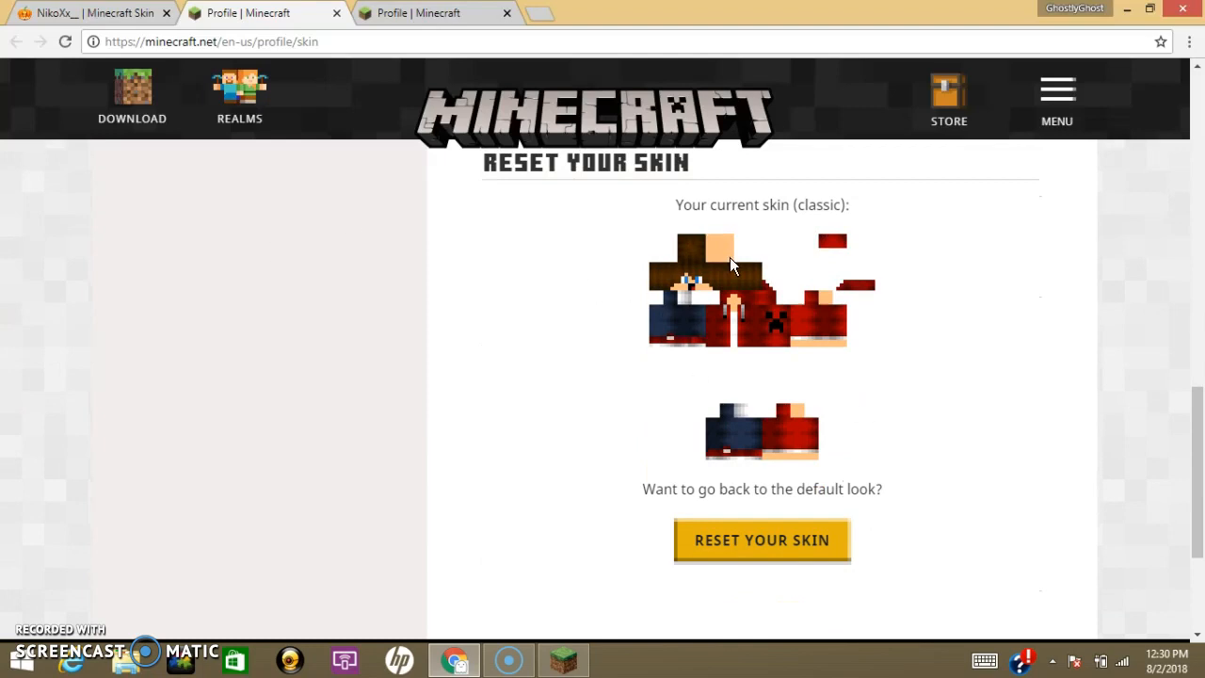
scroll(down, 3)
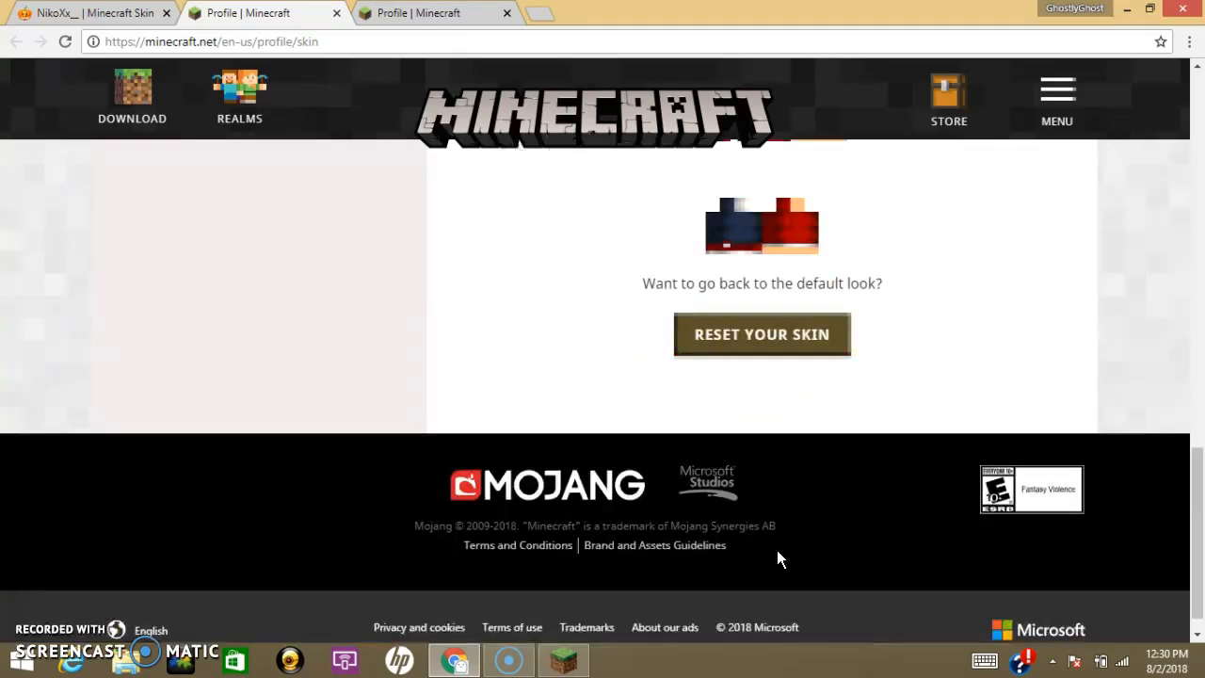
scroll(up, 3)
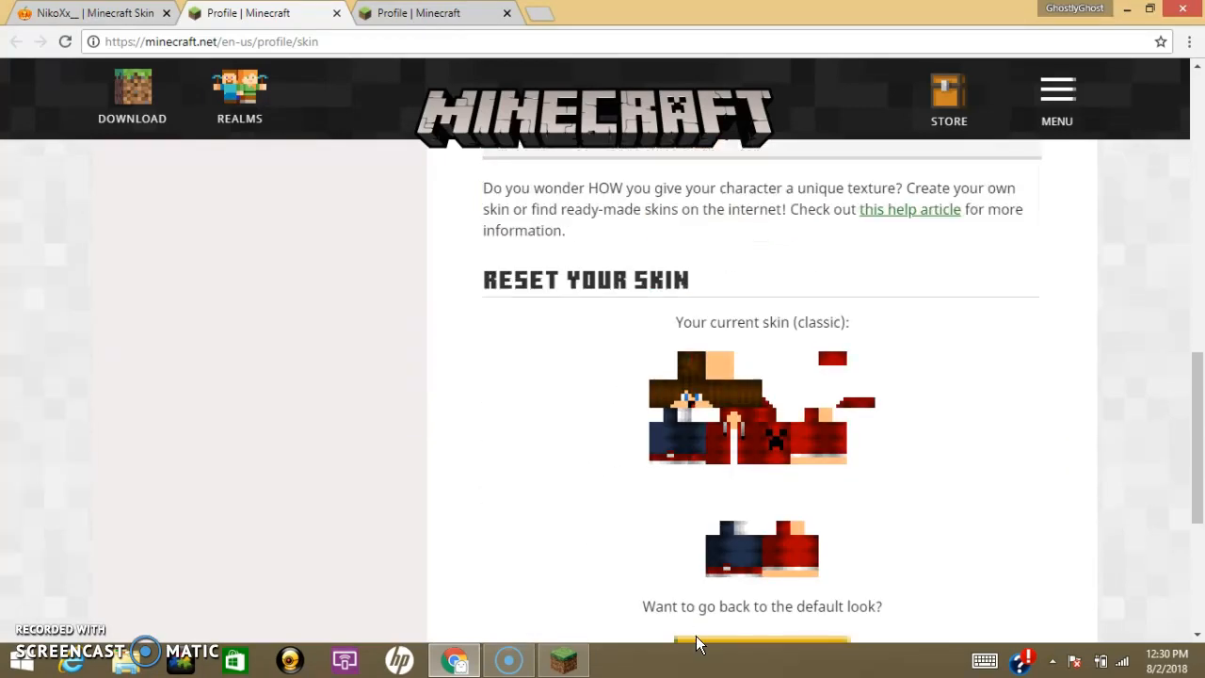
scroll(down, 3)
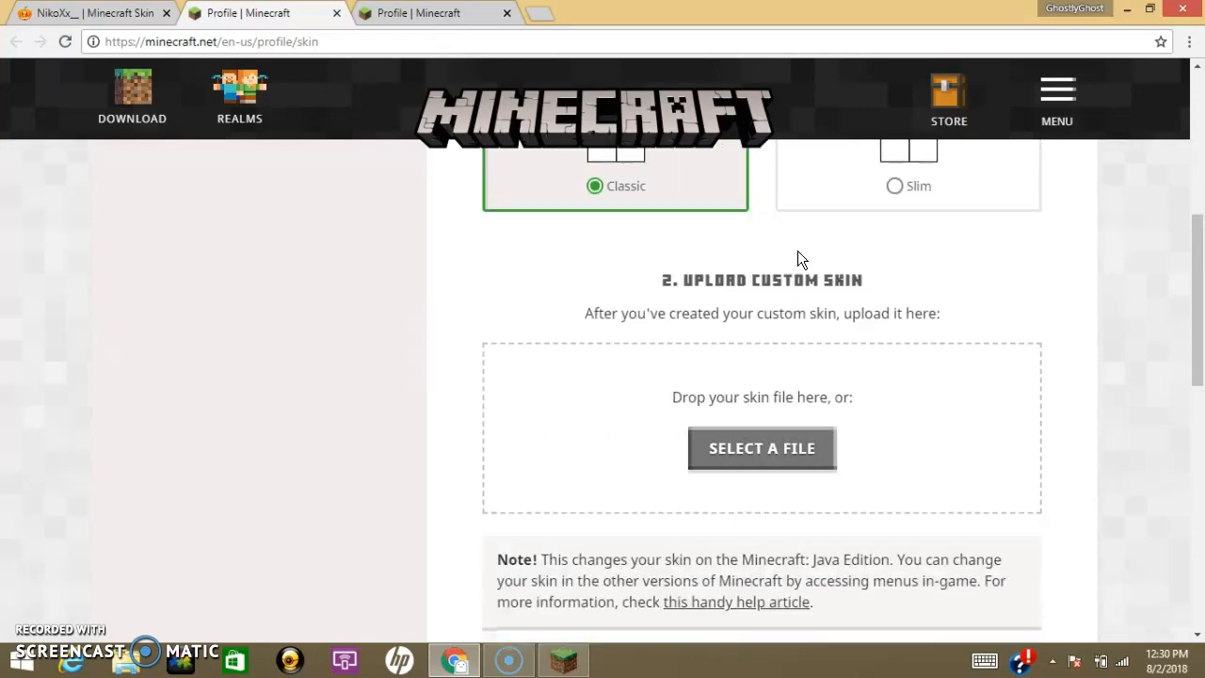
scroll(down, 3)
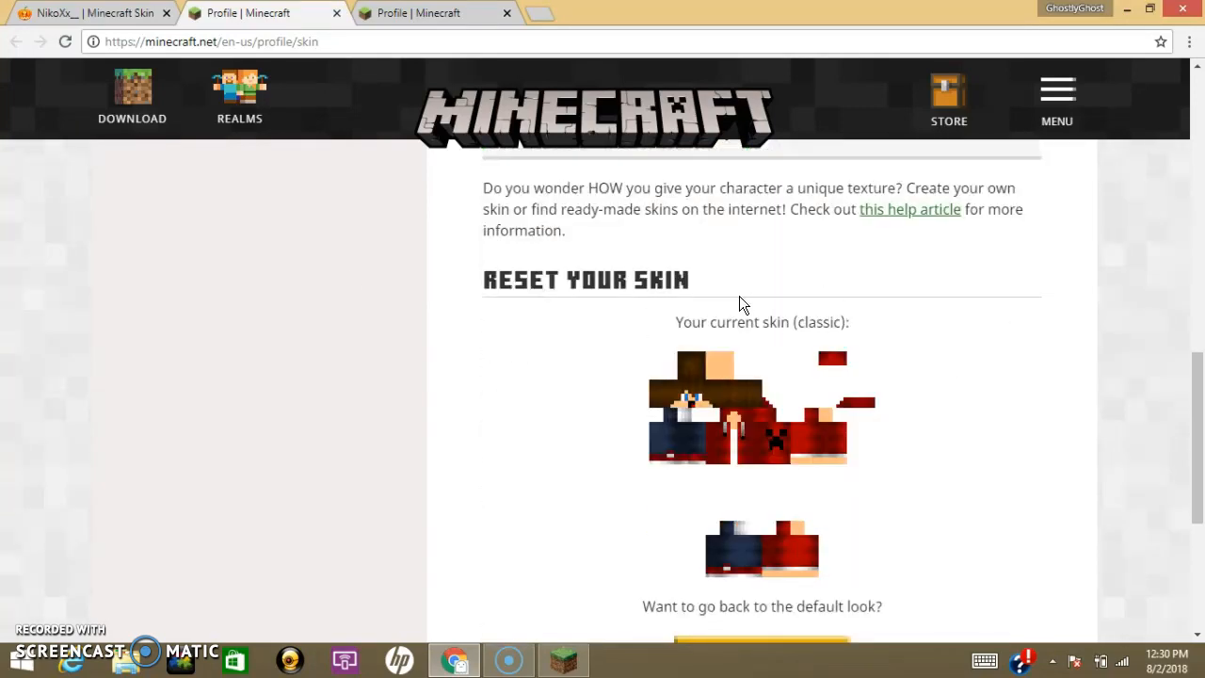
scroll(down, 3)
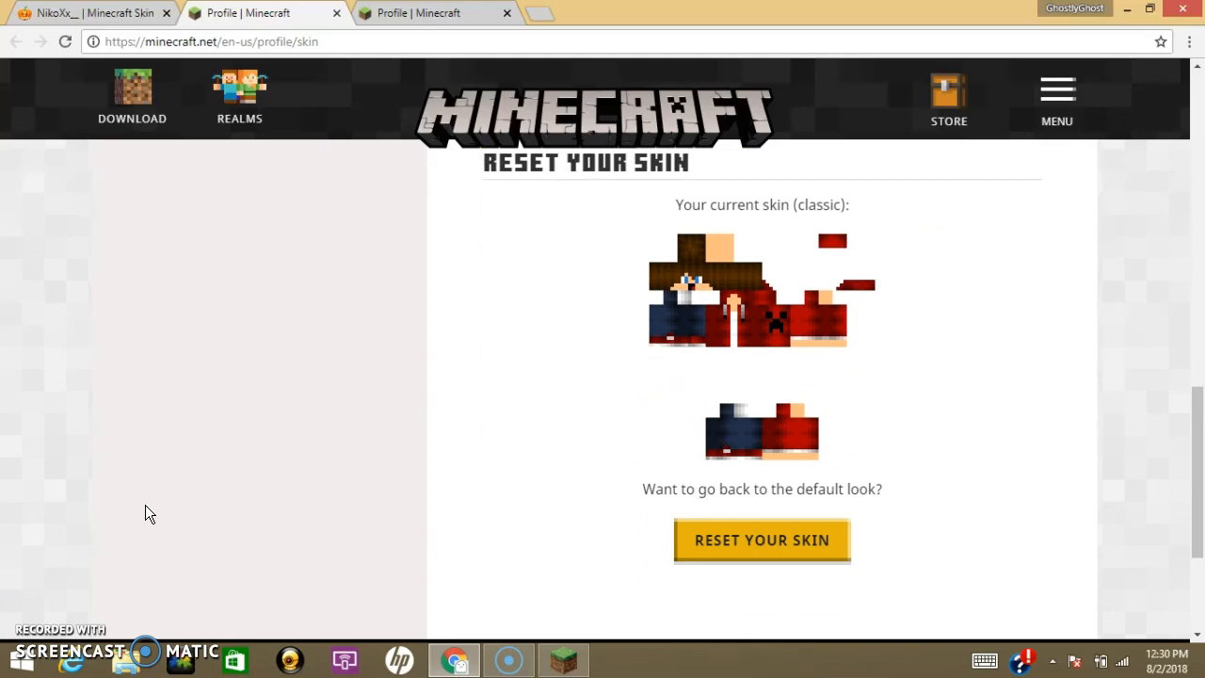
mouse_move(436, 192)
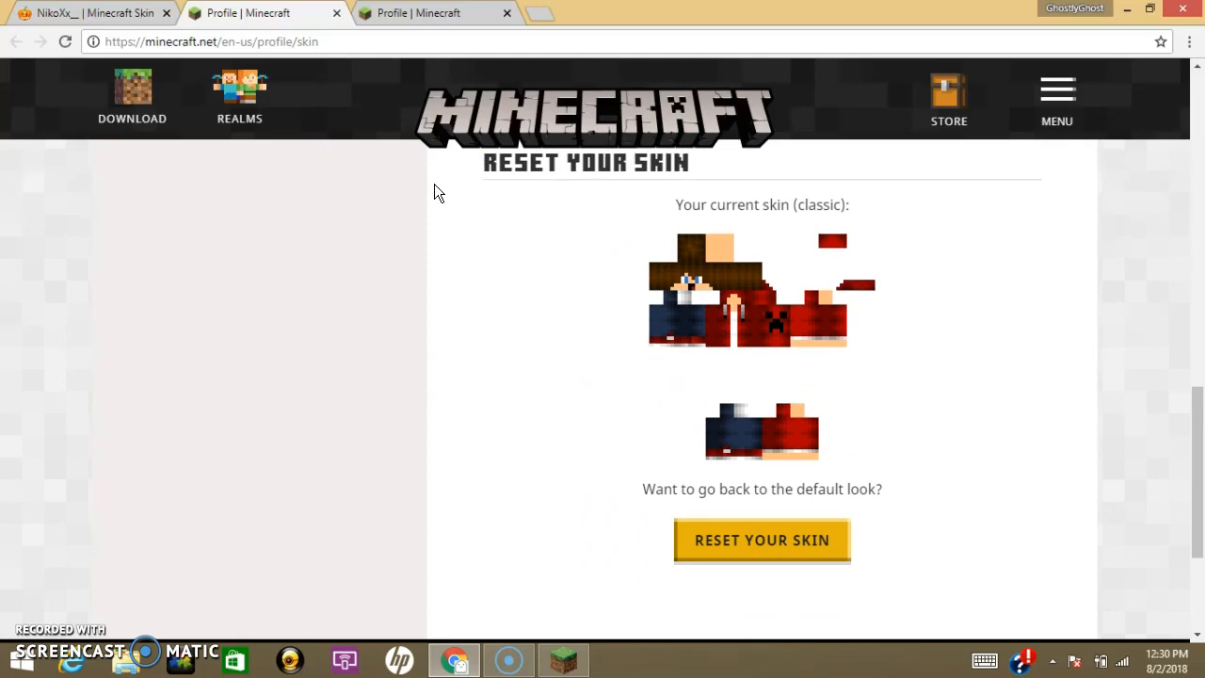
mouse_move(737, 332)
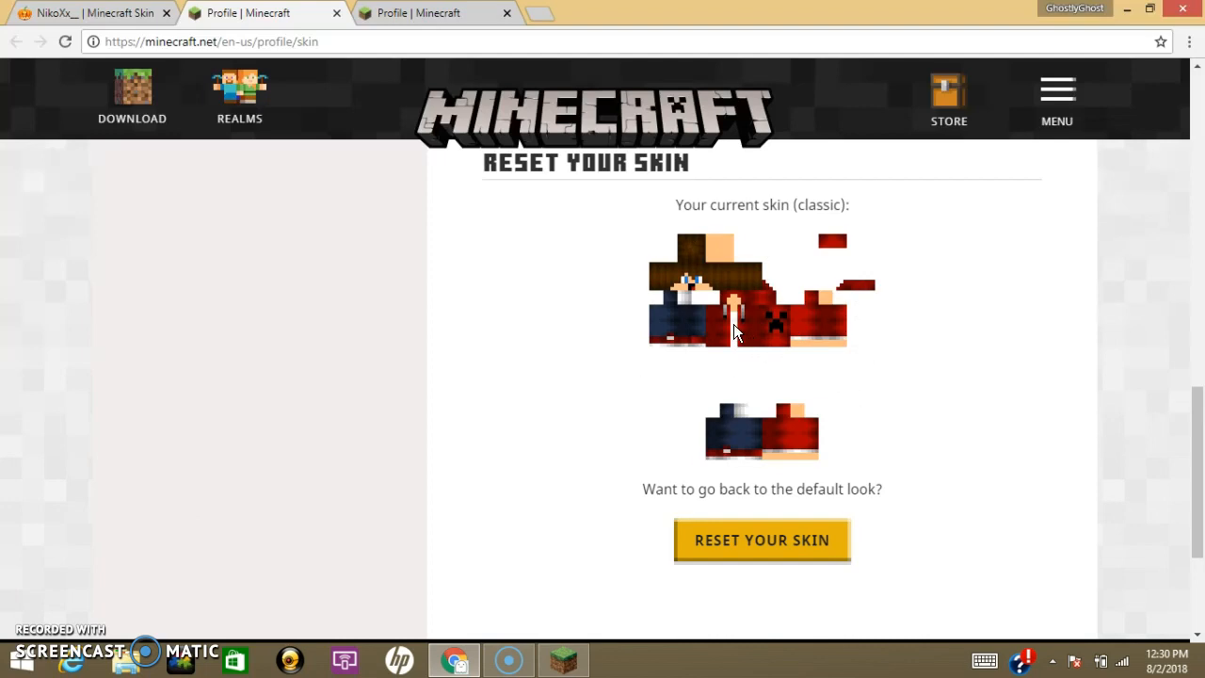
mouse_move(541, 365)
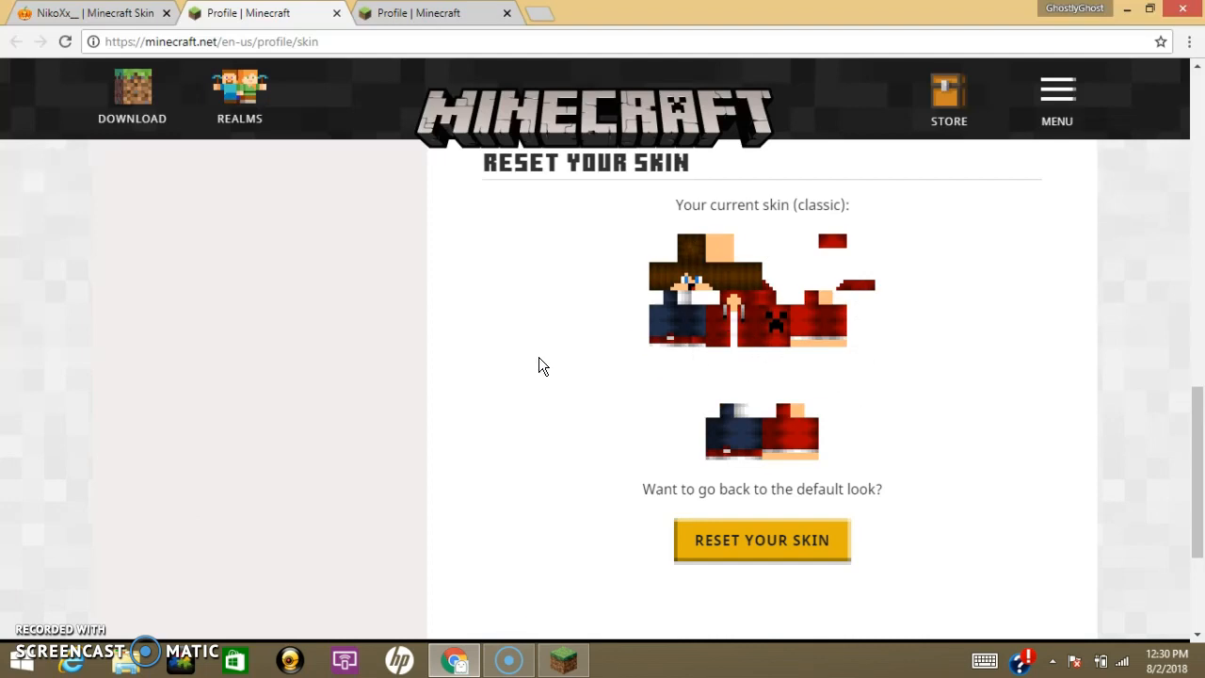
mouse_move(496, 326)
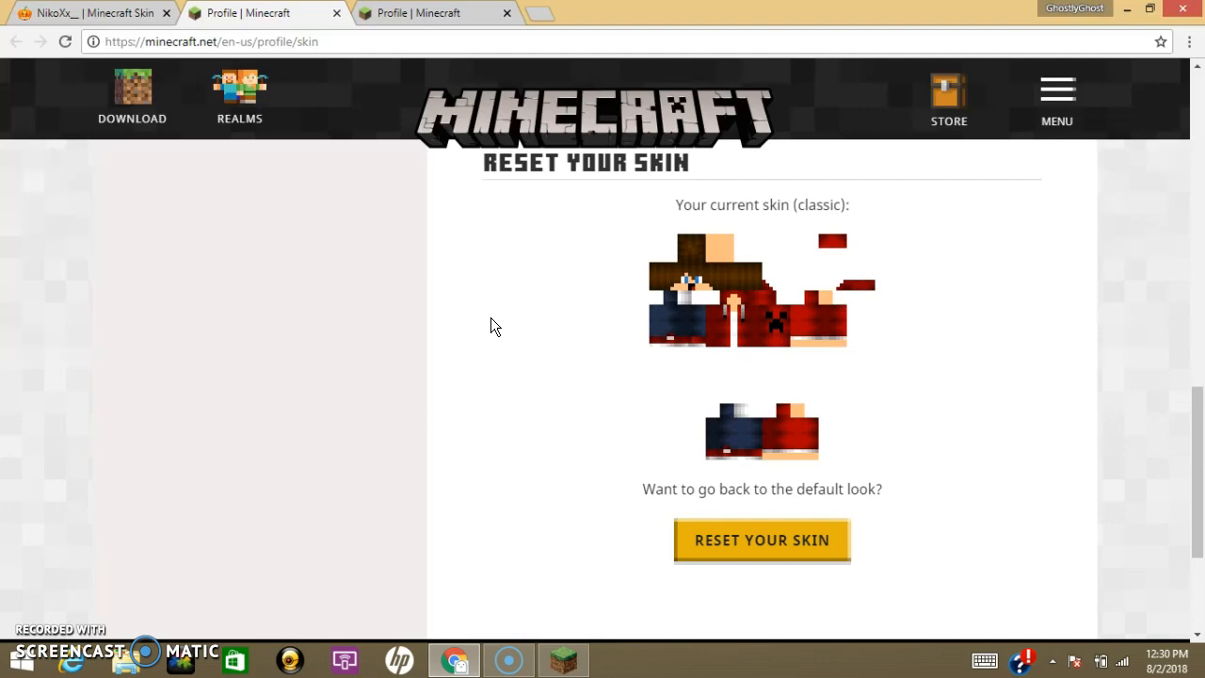
mouse_move(94, 481)
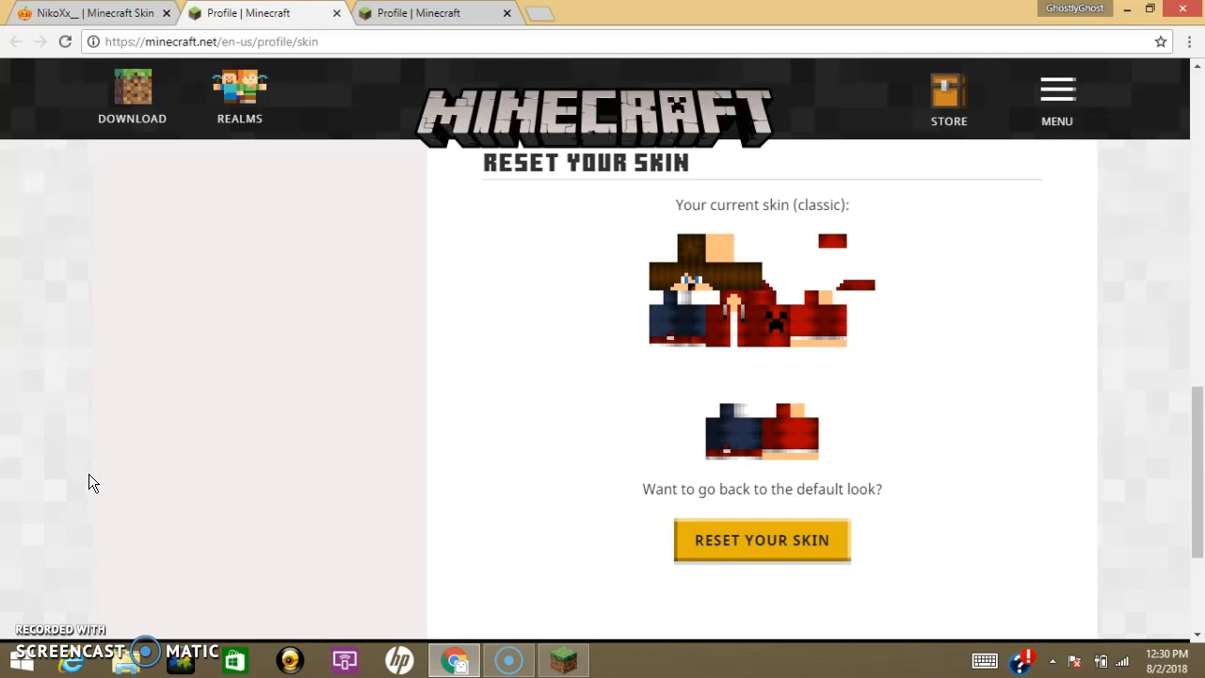
mouse_move(51, 605)
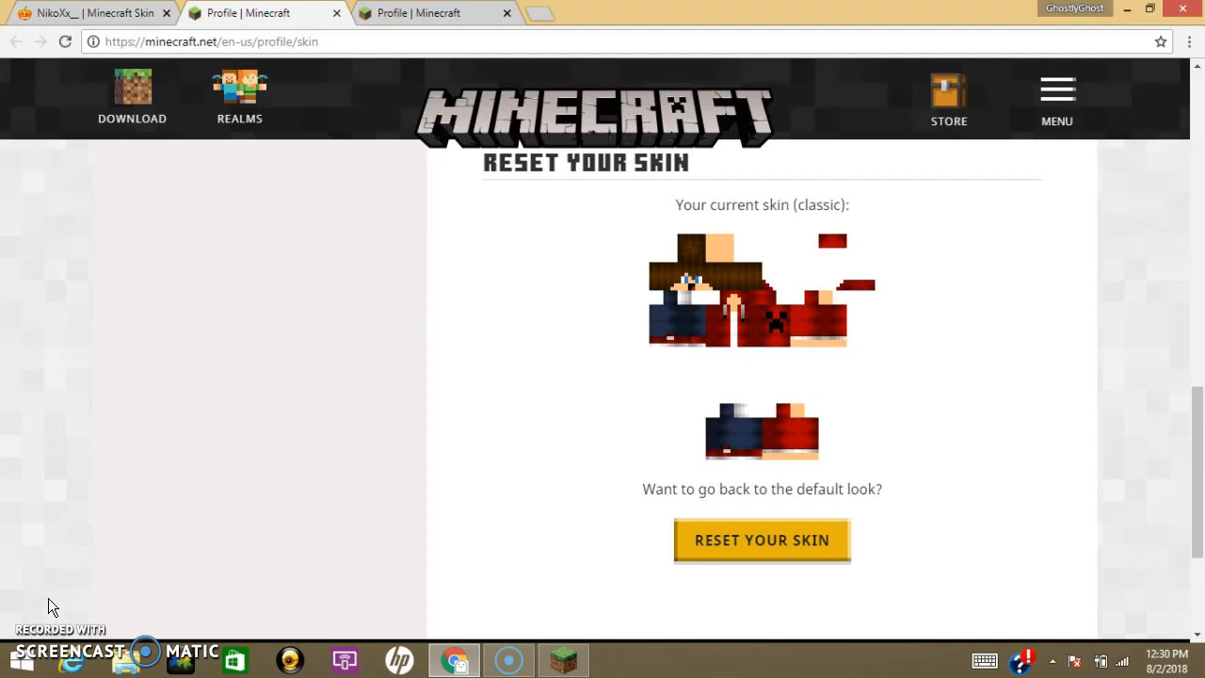